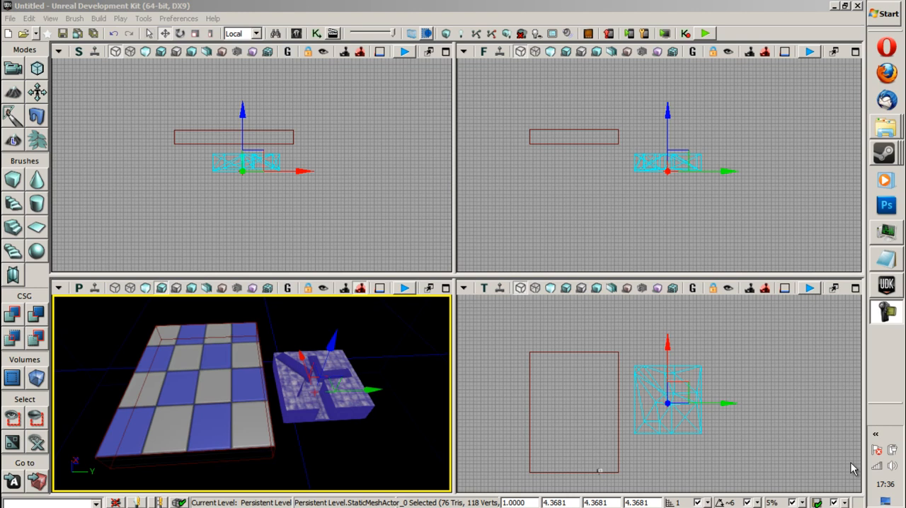
mouse_move(824, 470)
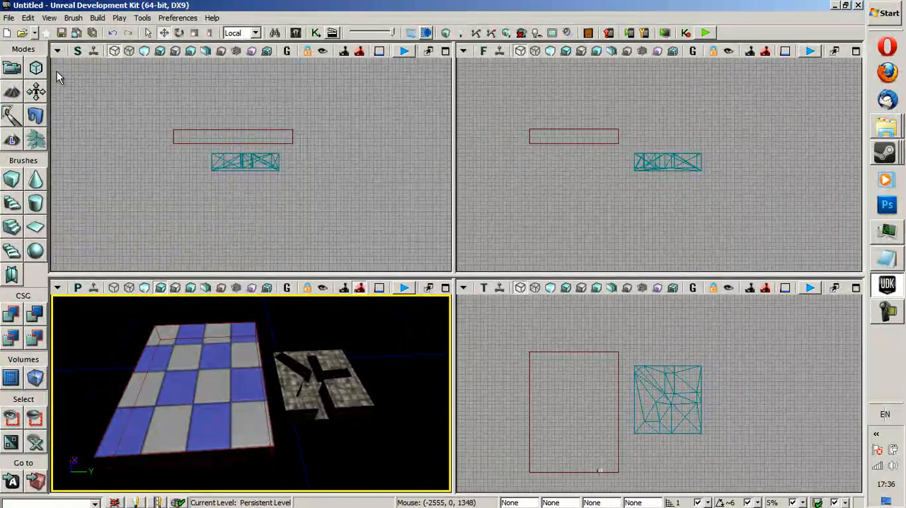
mouse_move(158, 157)
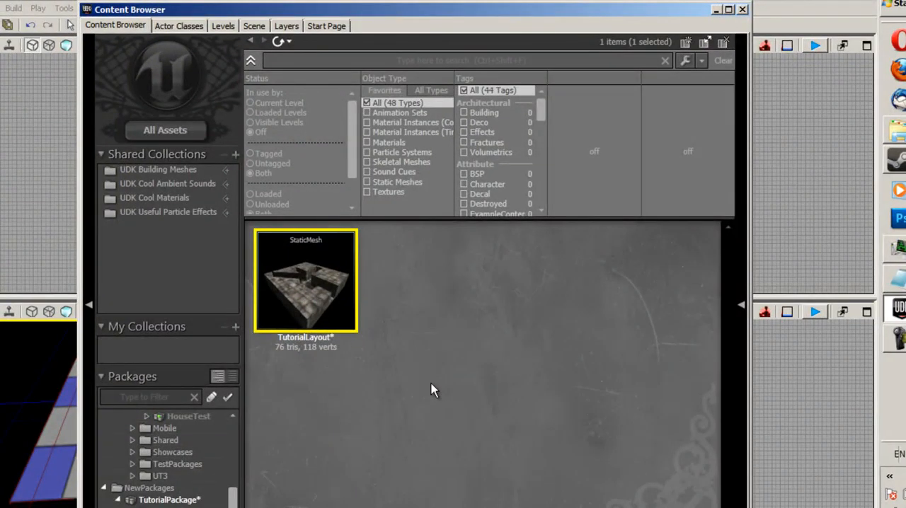
- Bring up TutorialLayout from TutorialPackage in the Static Mesh Editor
click(432, 390)
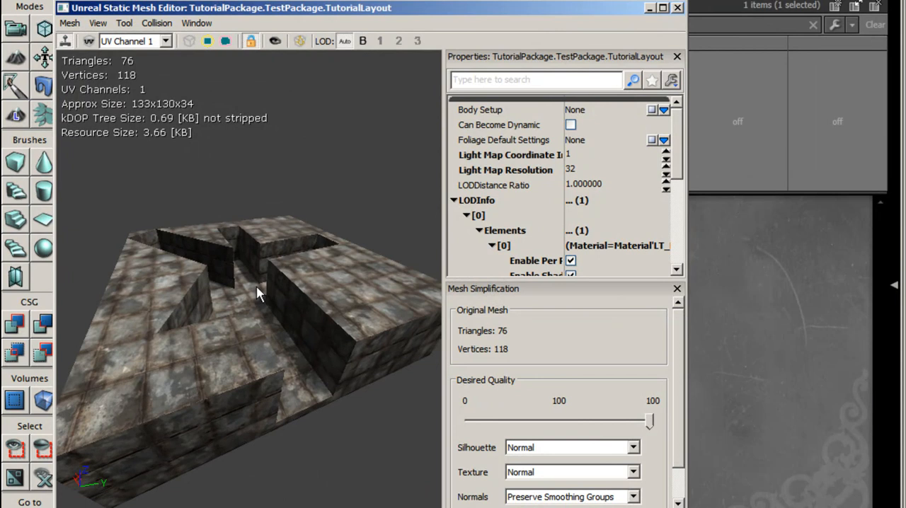
- Expand LODInfo > [0] > Elements > [0] and enable Per Poly Collision on the mesh
drag(257, 294, 261, 311)
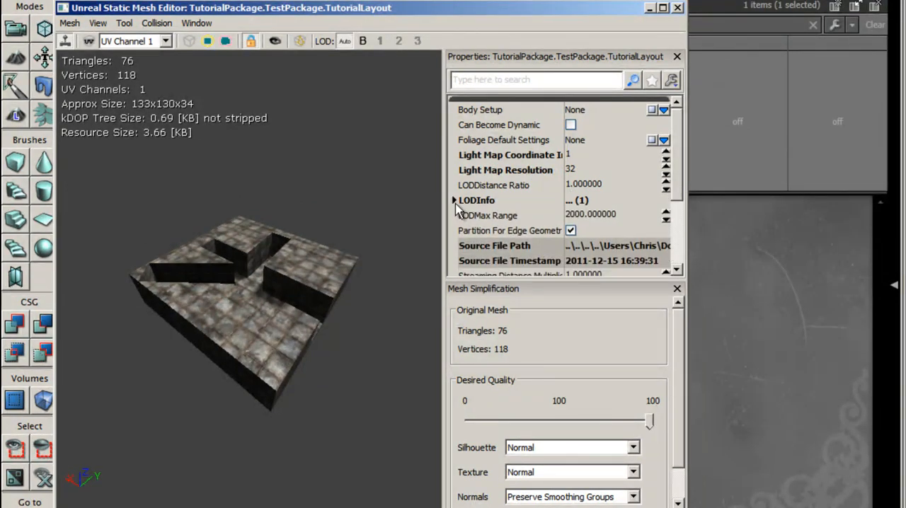
click(453, 201)
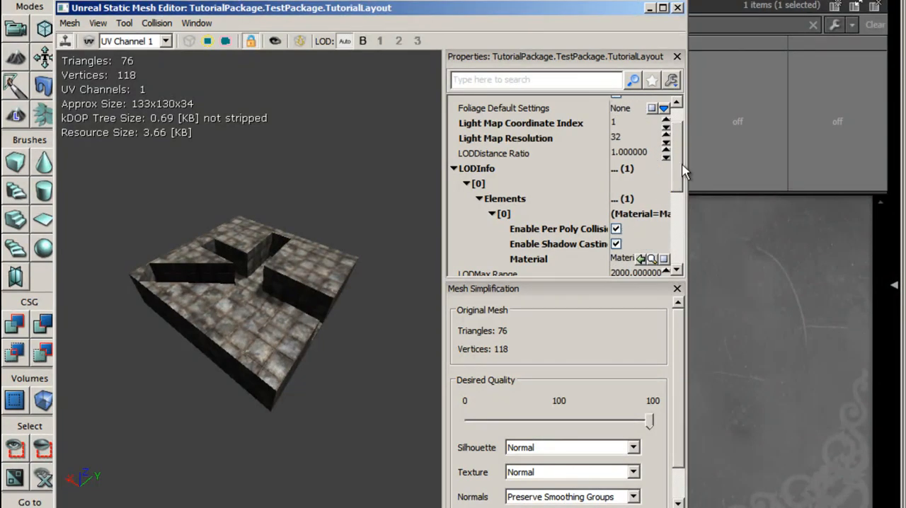
- Untick Use Simple Box, Line and Rigid Body Collision in the mesh properties
scroll(down, 3)
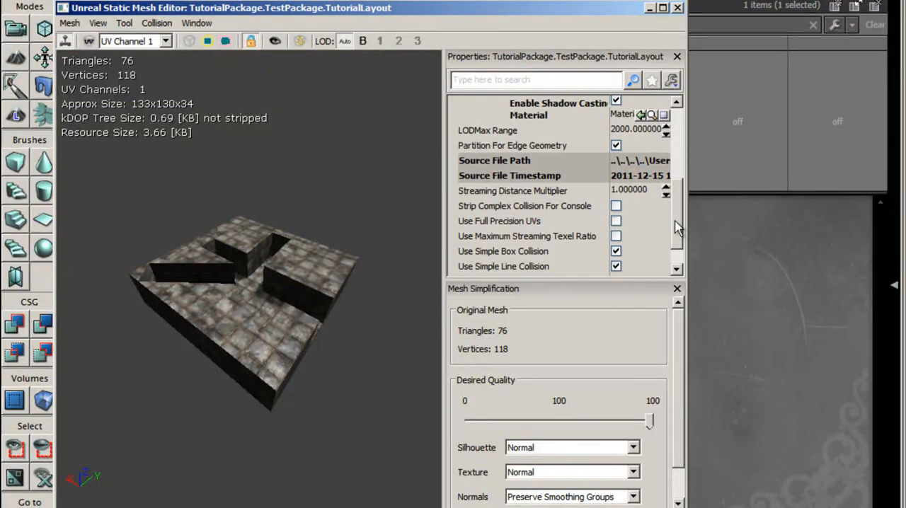
scroll(down, 3)
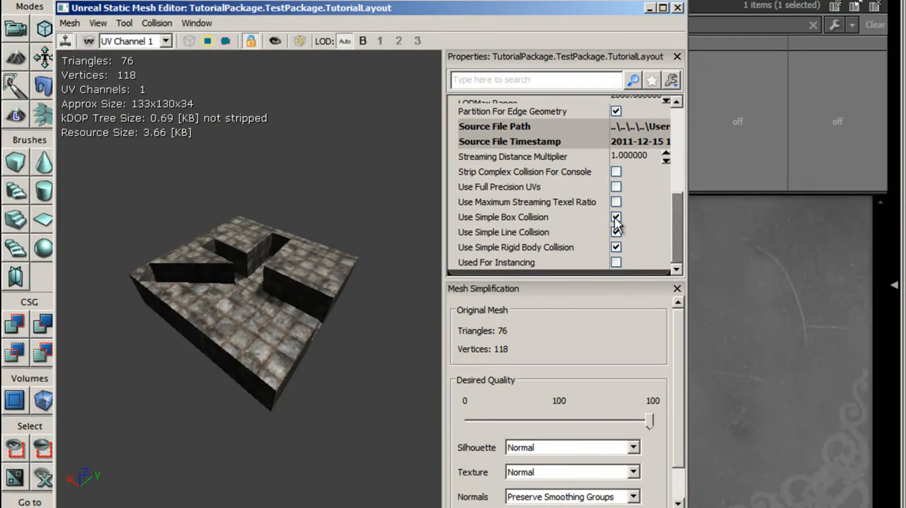
click(616, 218)
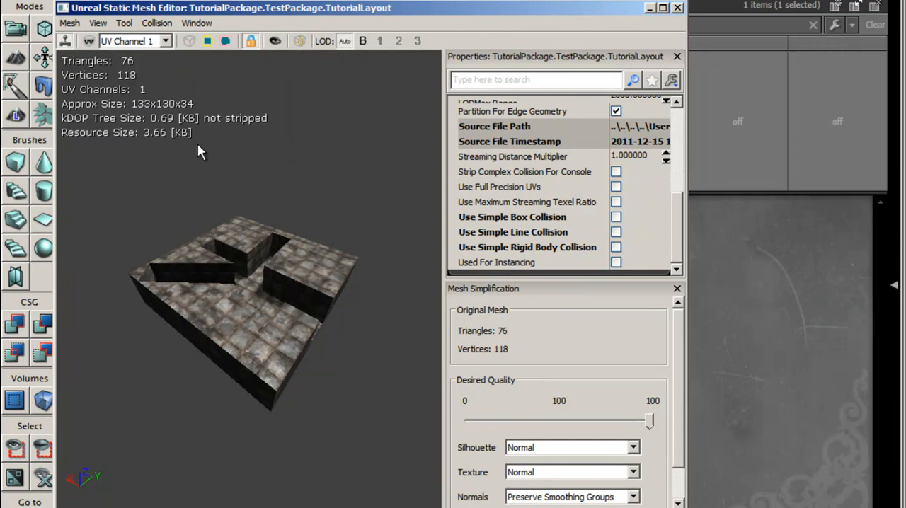
mouse_move(207, 37)
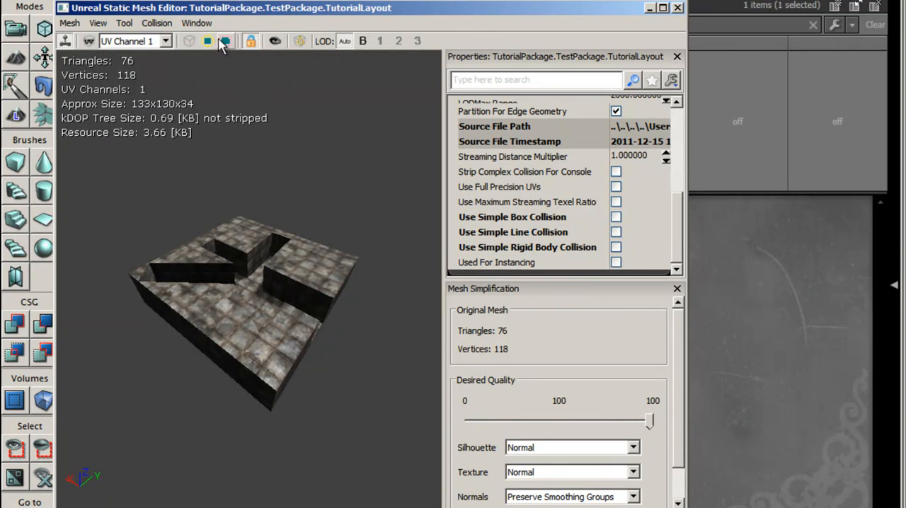
- Remove the mesh's collision, then Play from Here in the perspective viewport
click(225, 39)
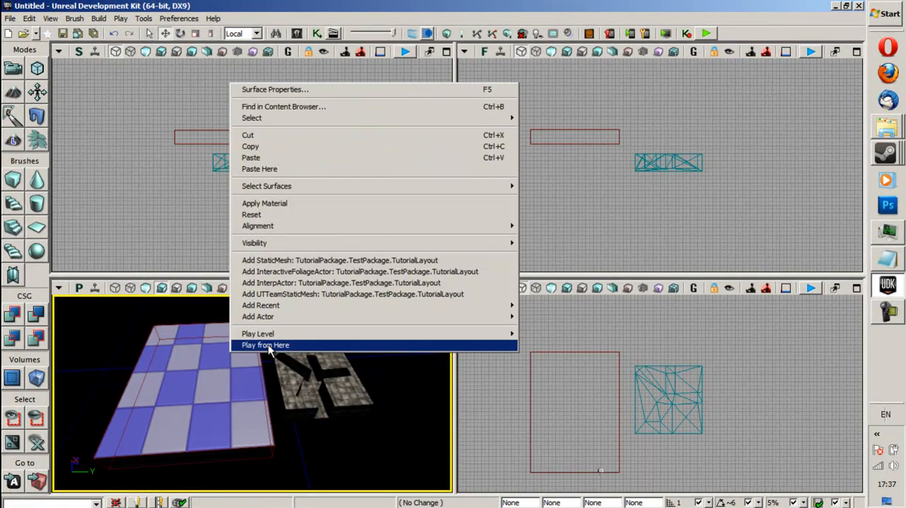
click(266, 345)
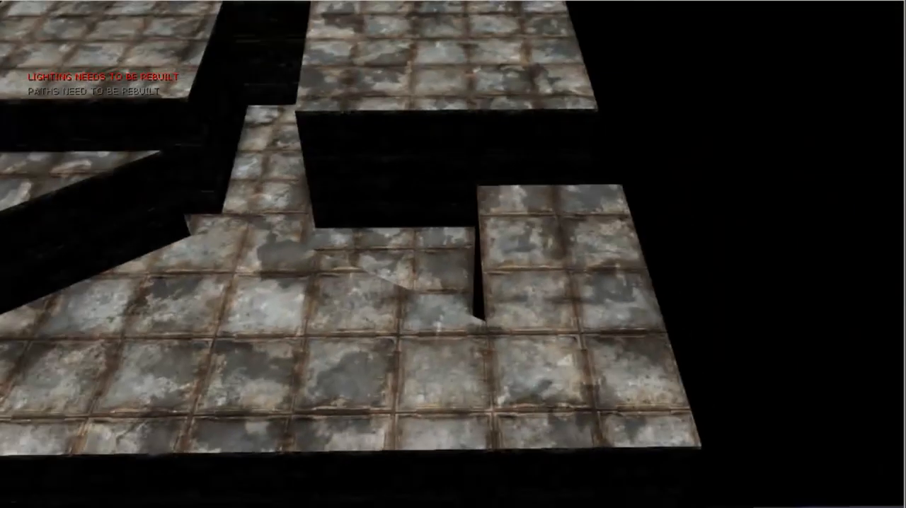